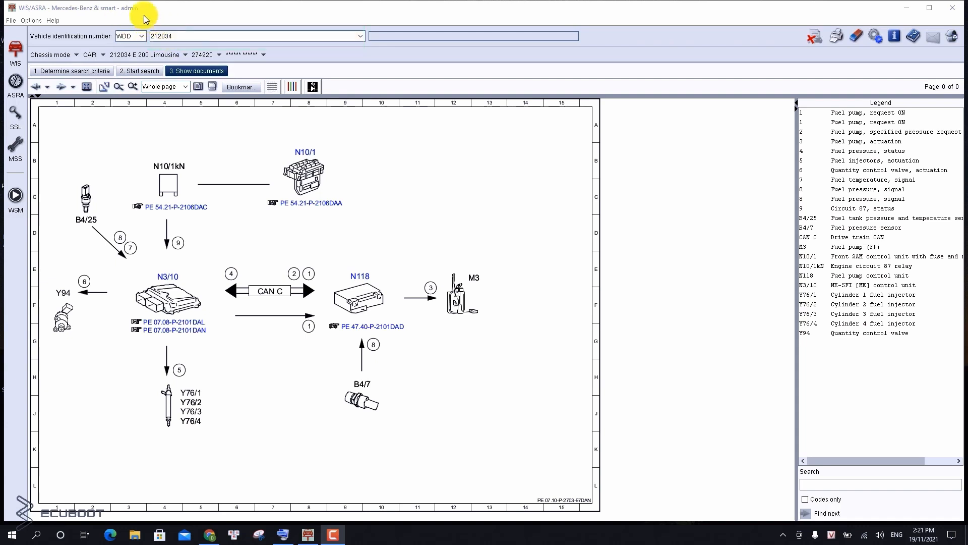
mouse_move(199, 448)
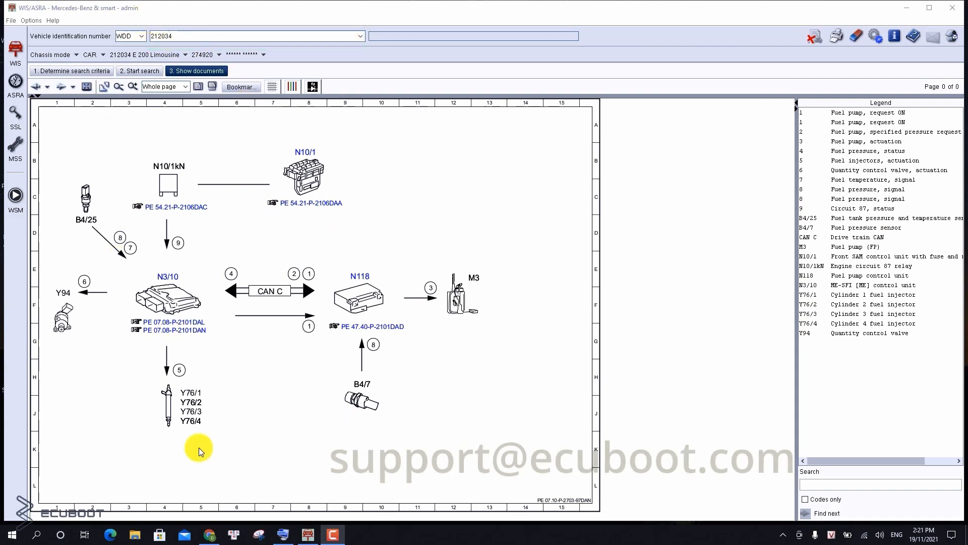
mouse_move(148, 292)
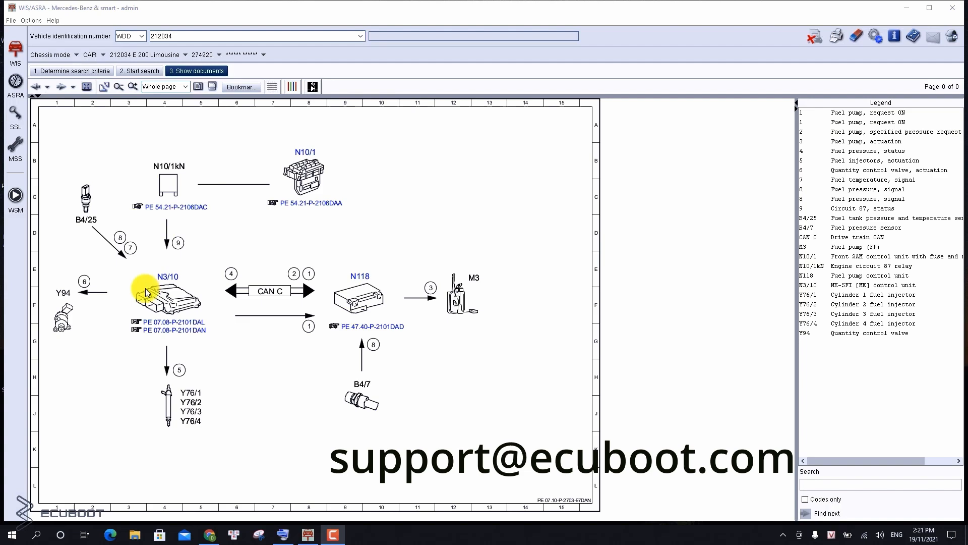
mouse_move(361, 370)
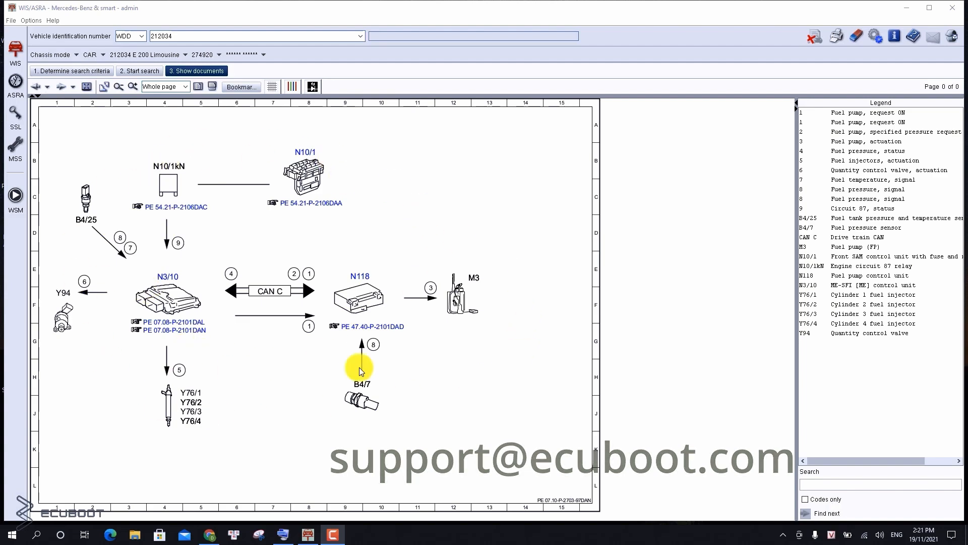
mouse_move(375, 224)
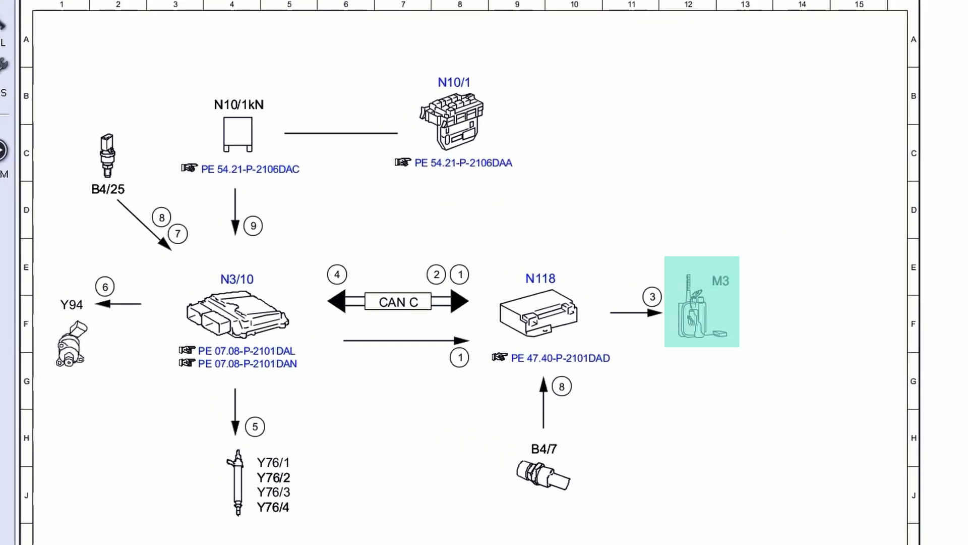
Open the N118 circuit diagram via reference PE 47.40-P-2101DAD from the fuel system overview
left_click(236, 311)
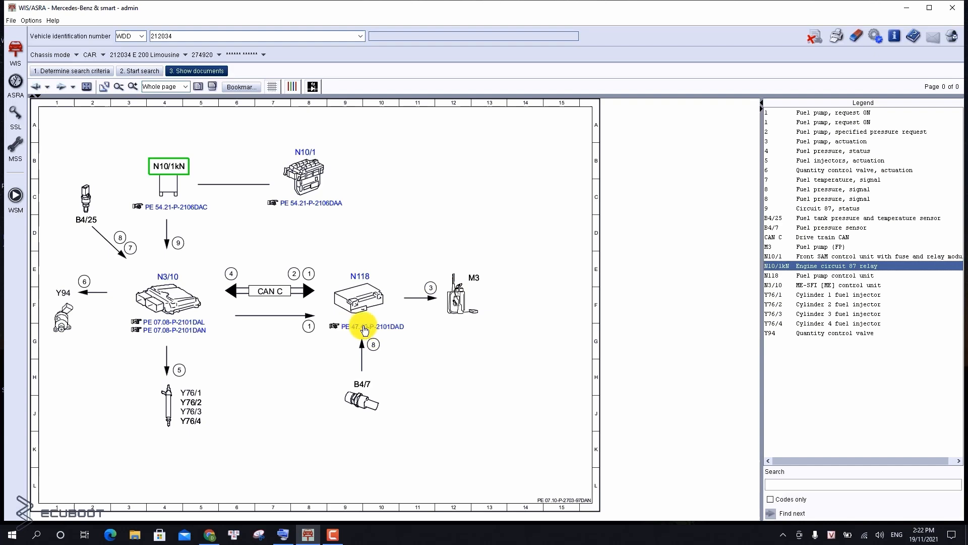
mouse_move(369, 332)
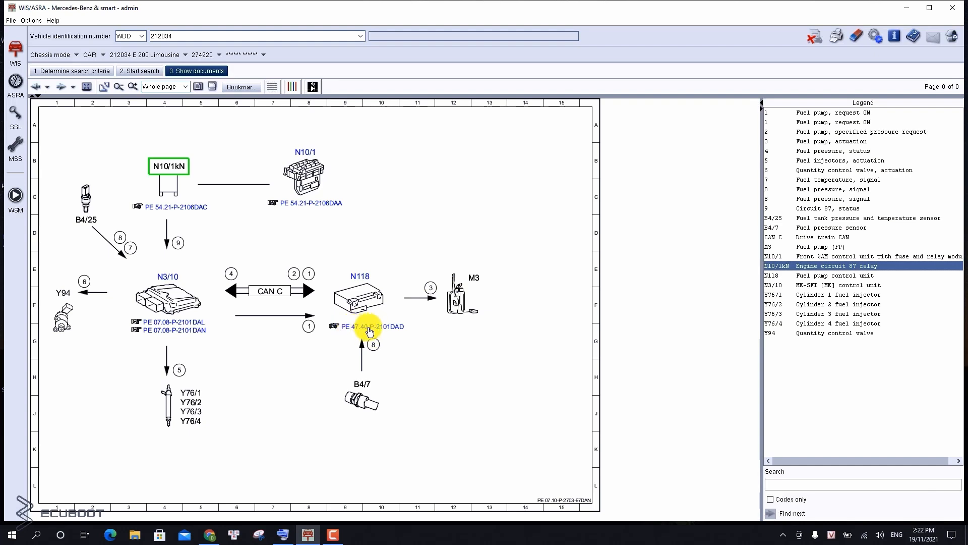
left_click(373, 325)
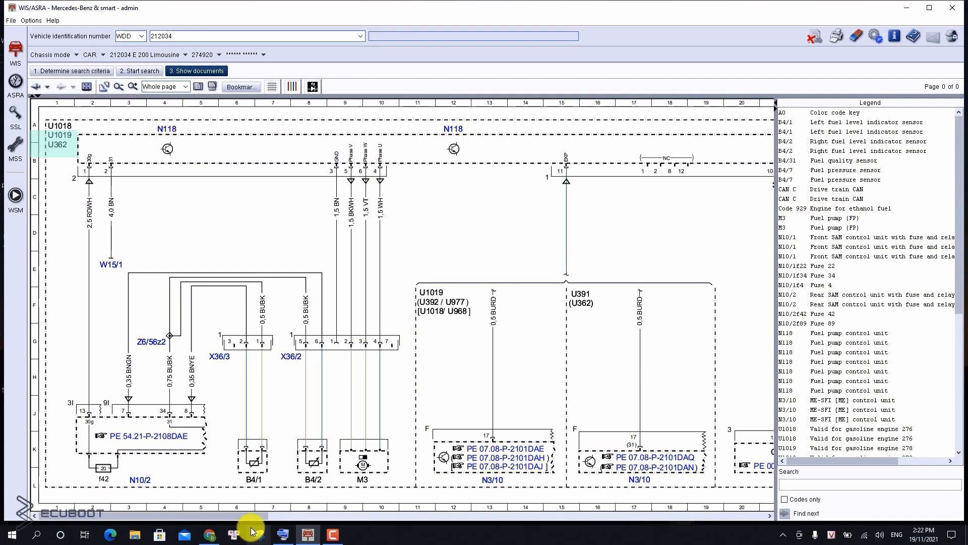
mouse_move(79, 163)
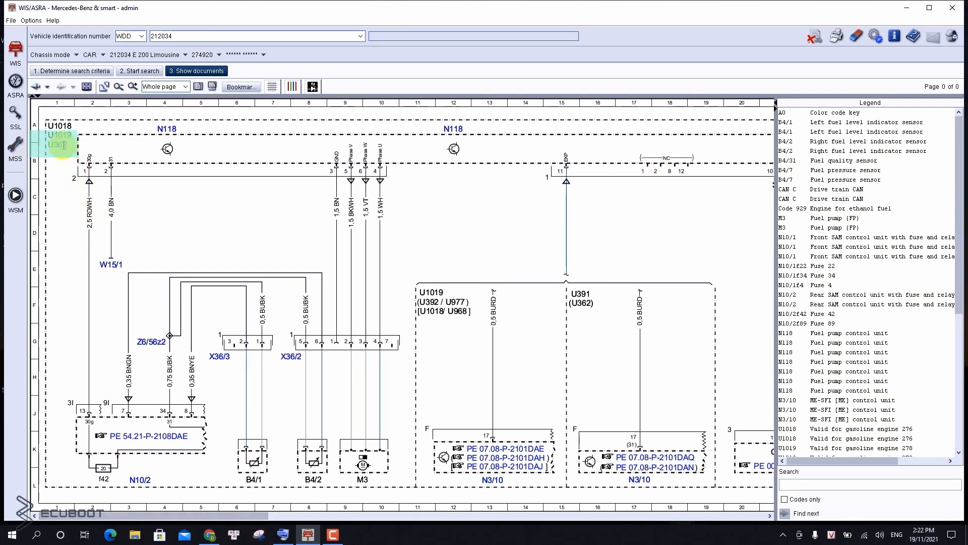
mouse_move(518, 224)
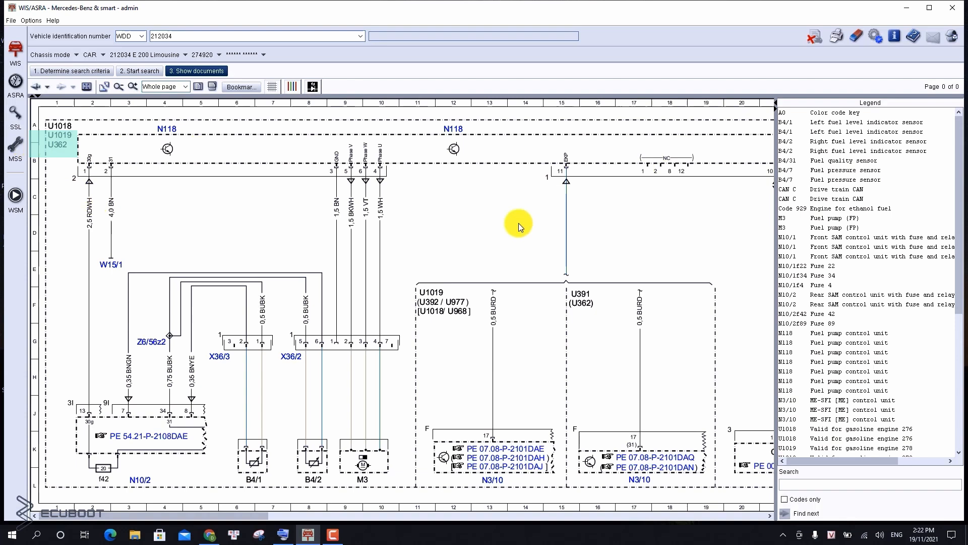
Look up code U362 in the legend (gasoline engine 274), then return to the overview diagram
scroll("down", 3)
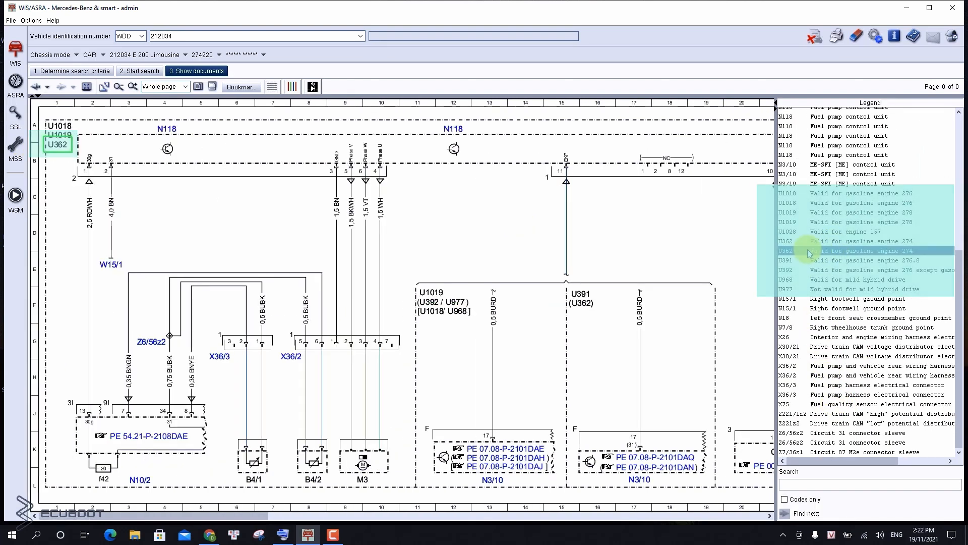
left_click(847, 250)
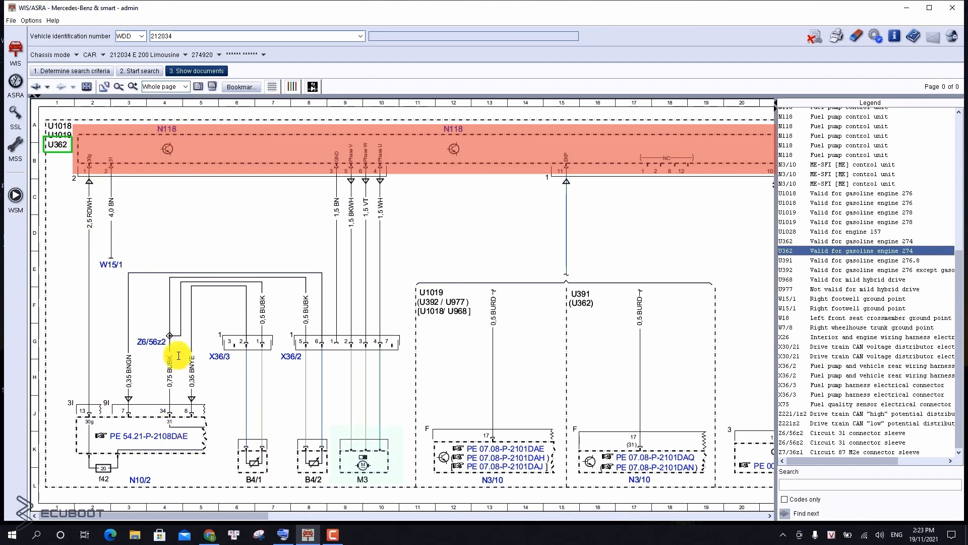
left_click(365, 481)
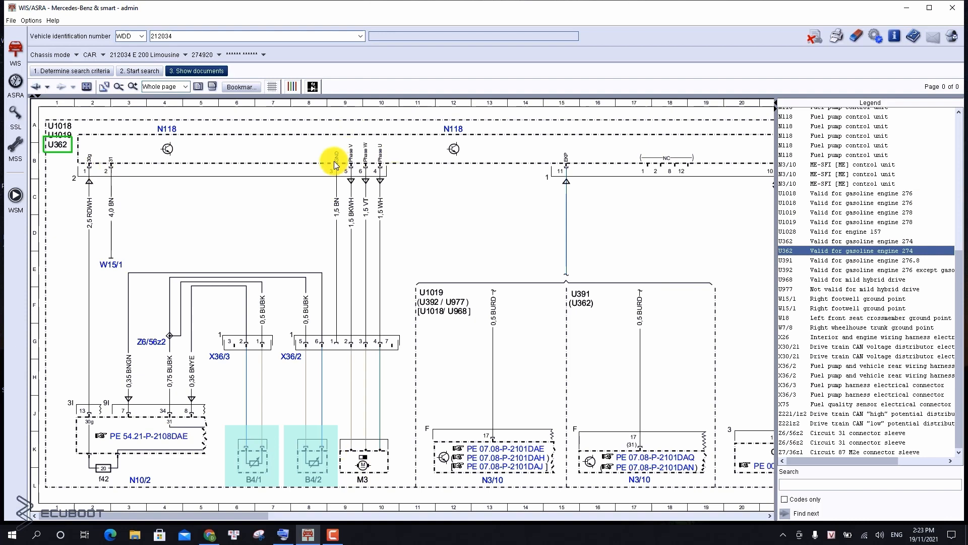
mouse_move(340, 471)
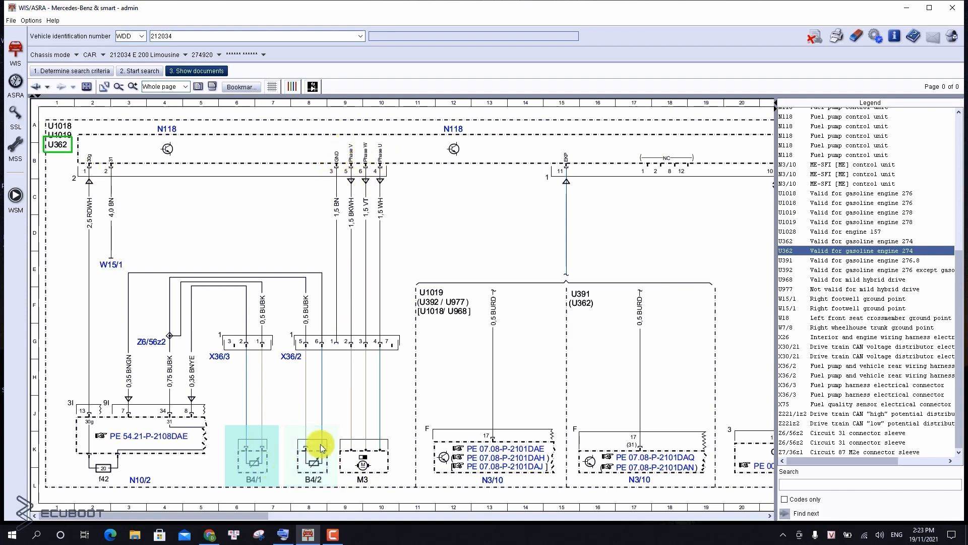
scroll("right", 3)
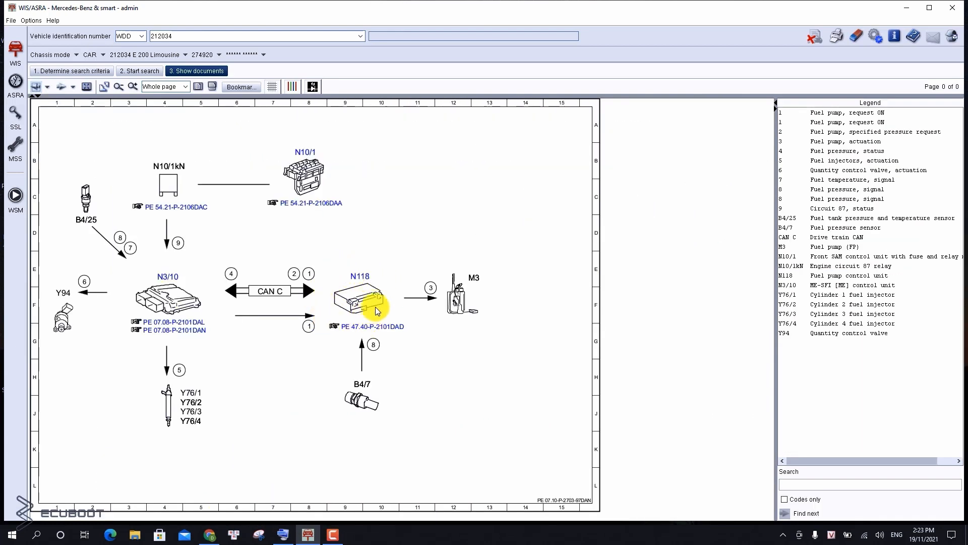
mouse_move(475, 276)
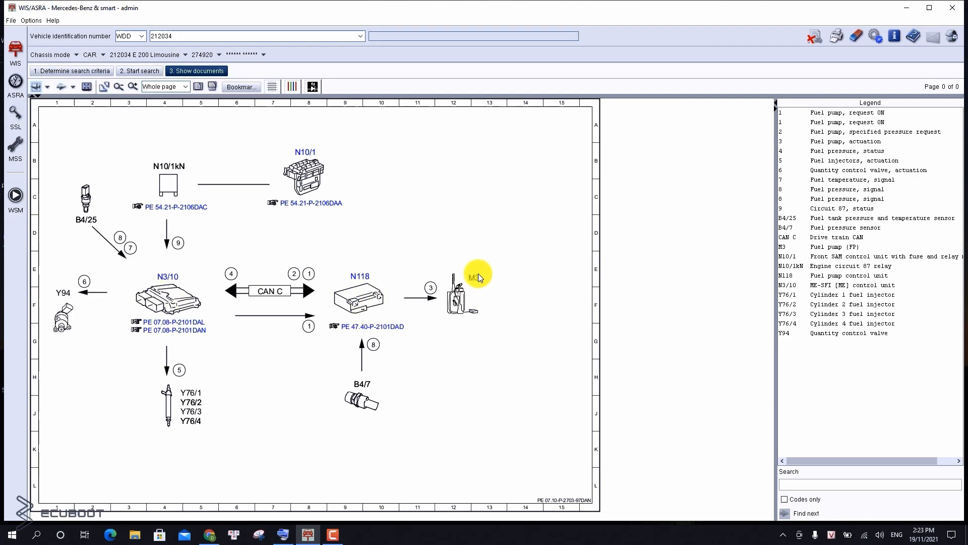
mouse_move(299, 337)
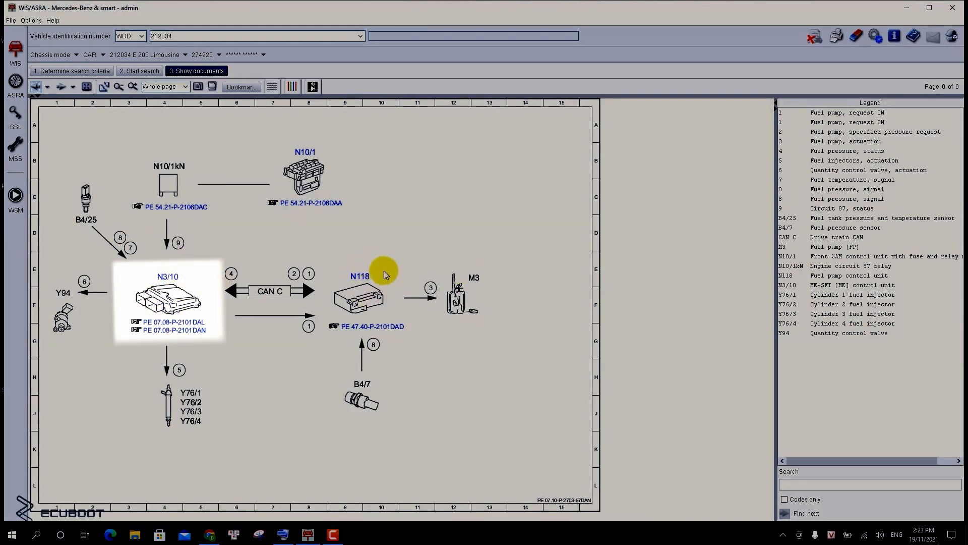
mouse_move(472, 302)
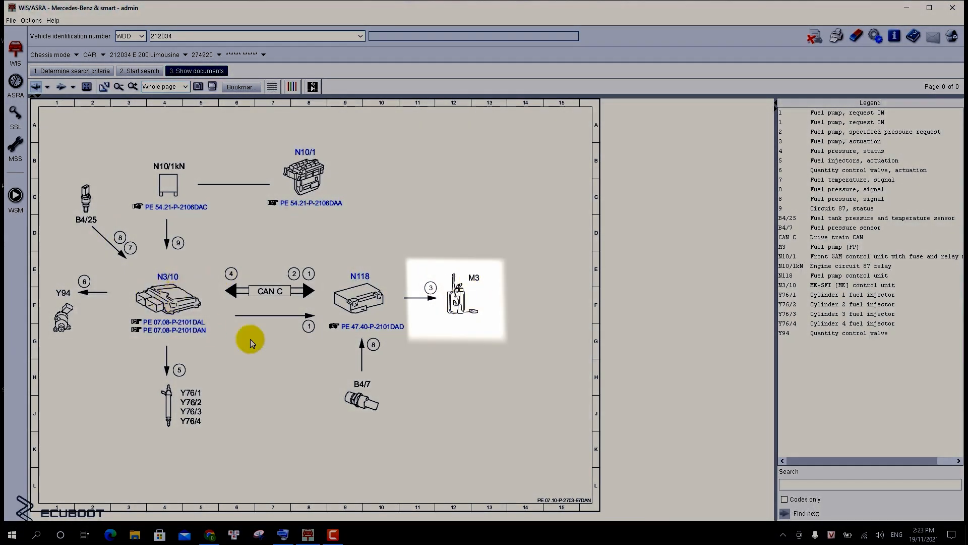
mouse_move(190, 281)
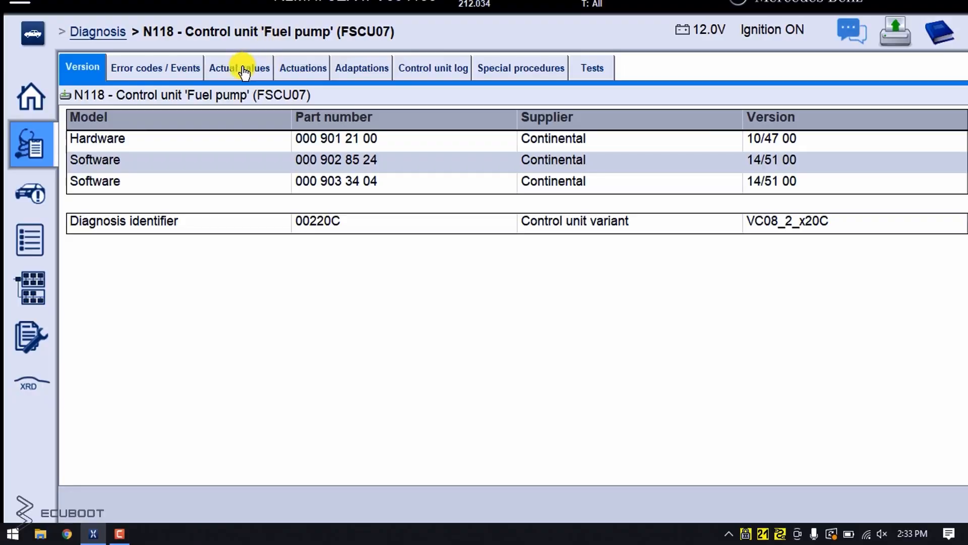
left_click(239, 68)
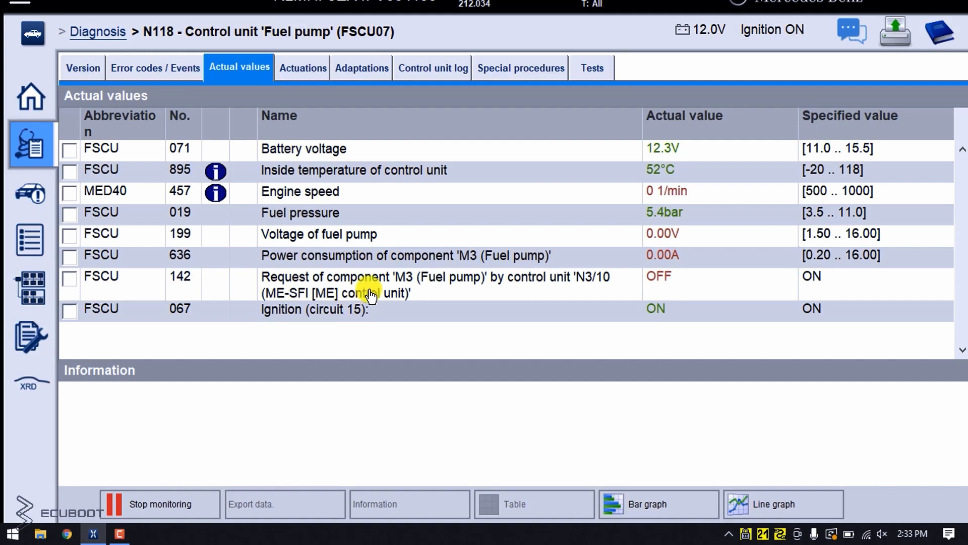
left_click(370, 284)
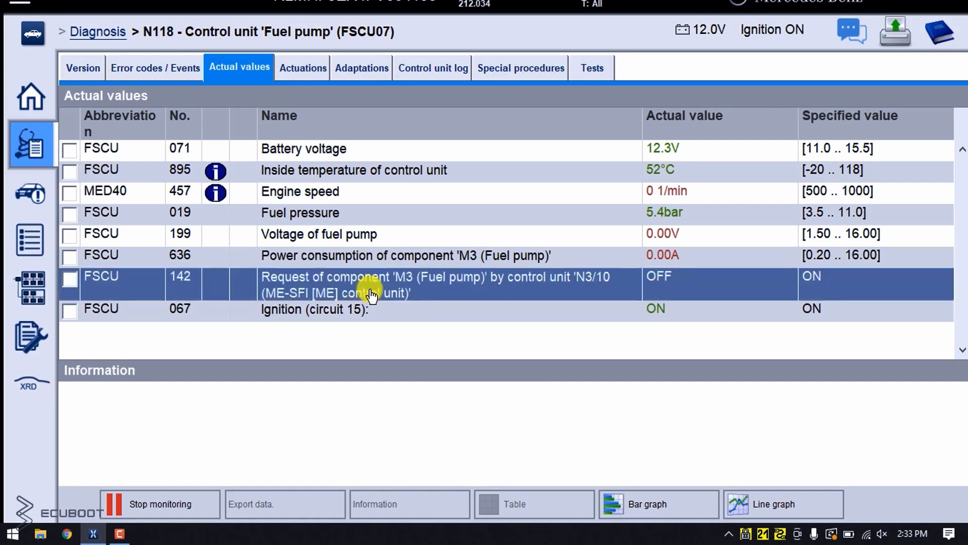
mouse_move(524, 290)
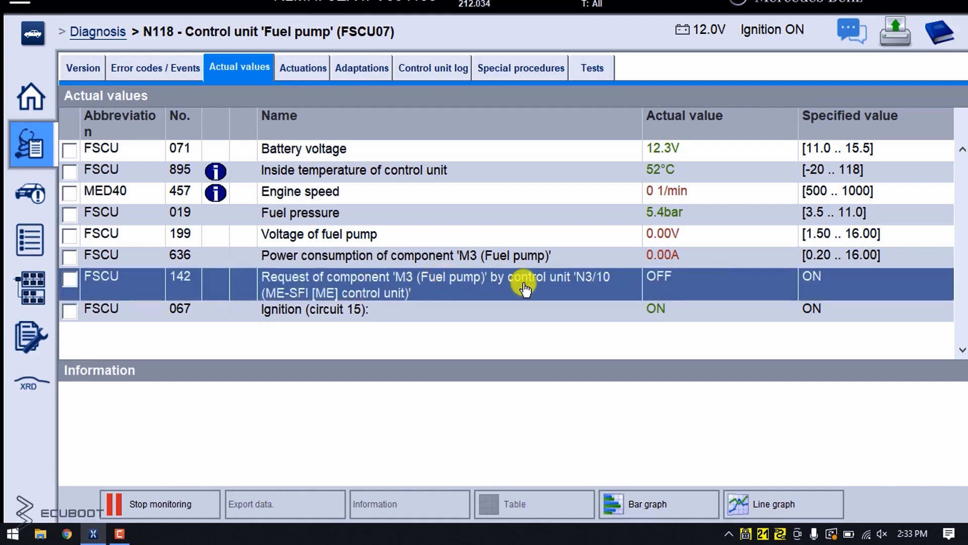
mouse_move(777, 289)
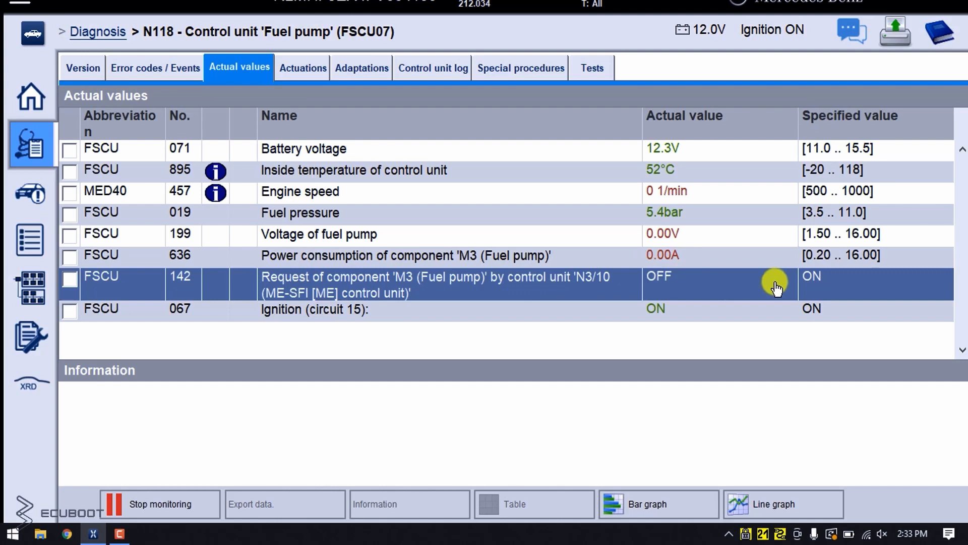
mouse_move(642, 290)
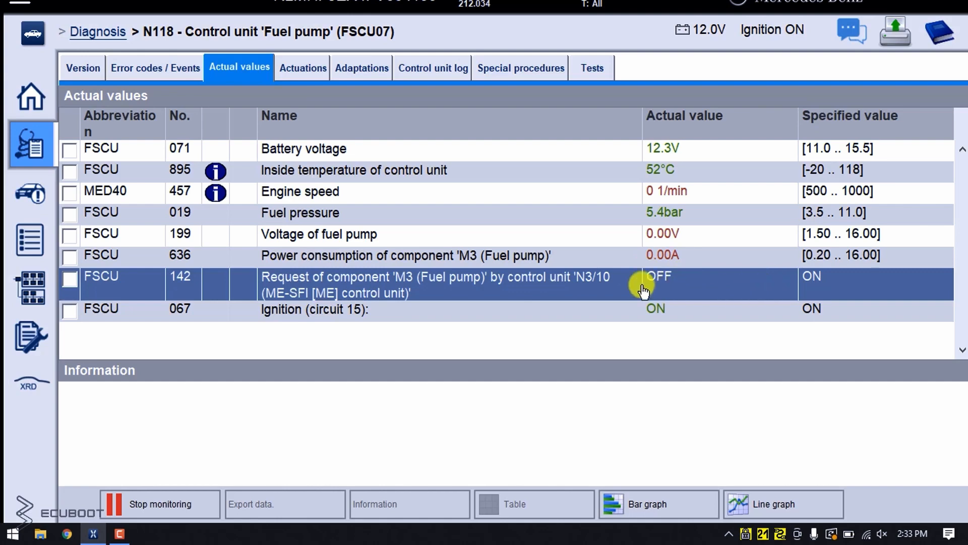
mouse_move(648, 292)
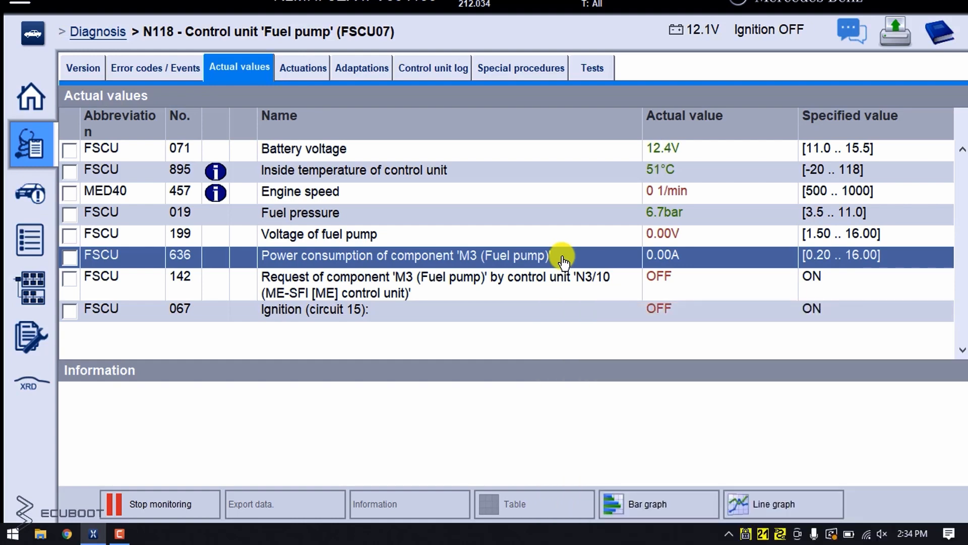
mouse_move(558, 294)
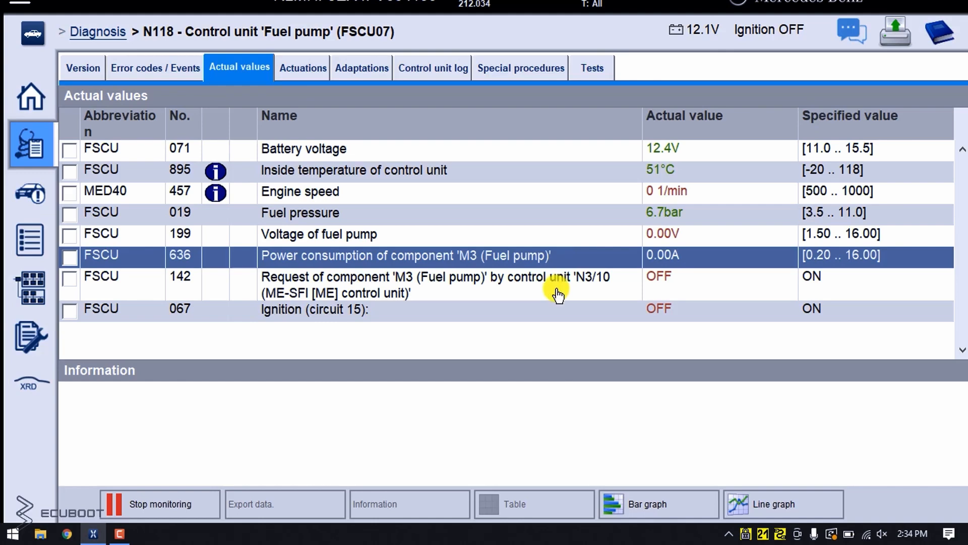
left_click(302, 67)
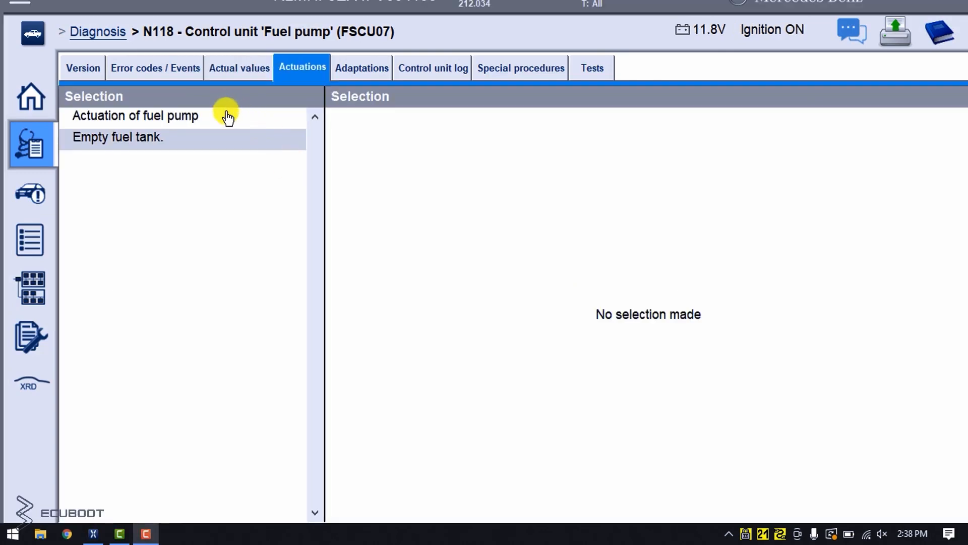
Select 'Actuation of fuel pump', showing prerequisites: 32.0 L fuel, engine stopped, ignition on
left_click(135, 115)
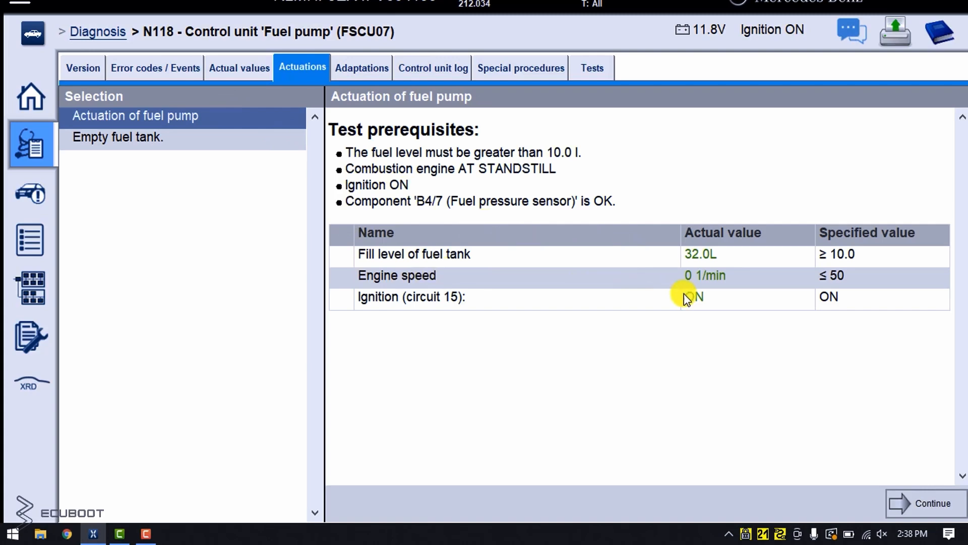
mouse_move(623, 346)
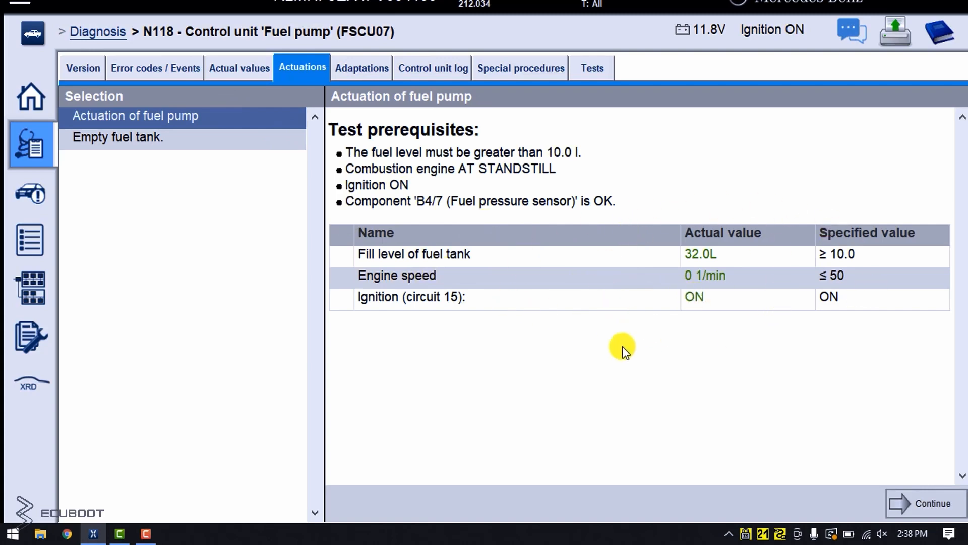
mouse_move(376, 204)
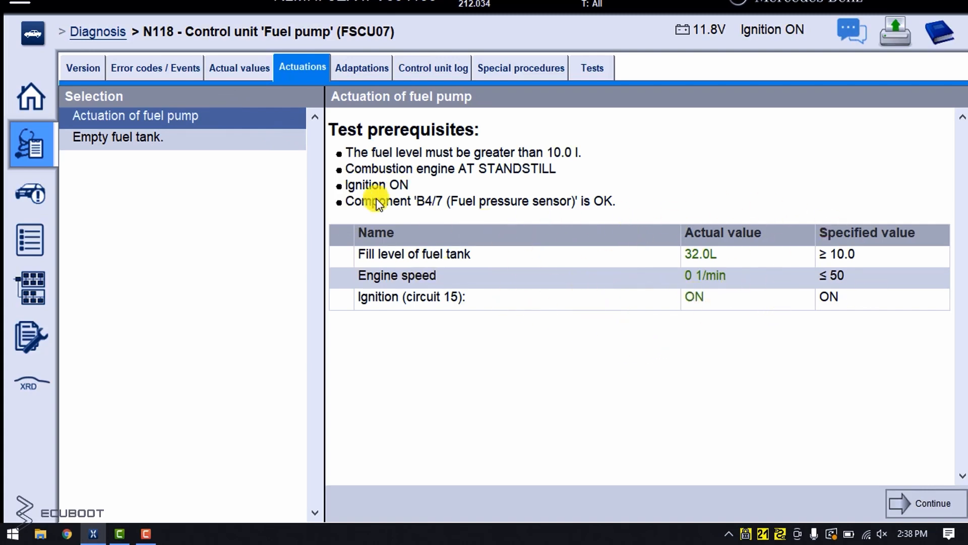
mouse_move(227, 115)
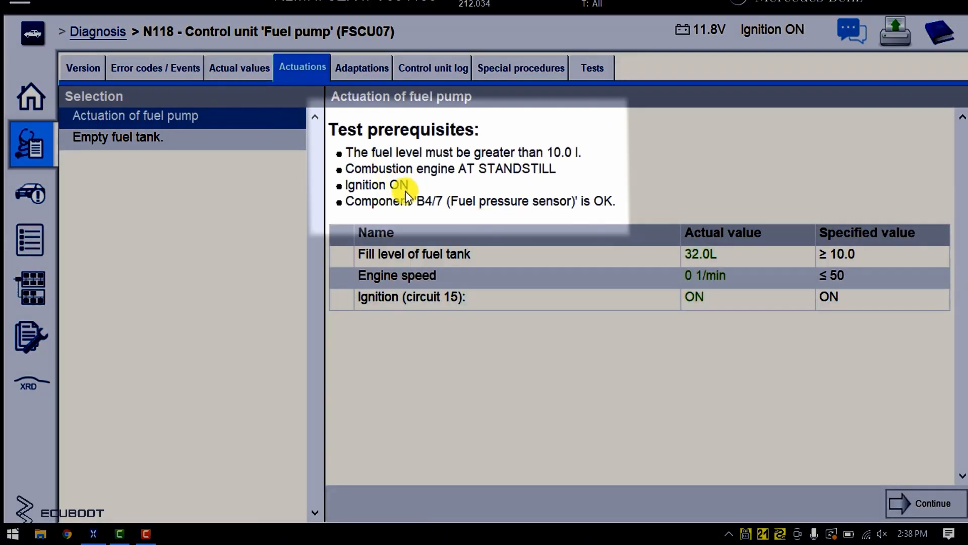
mouse_move(837, 238)
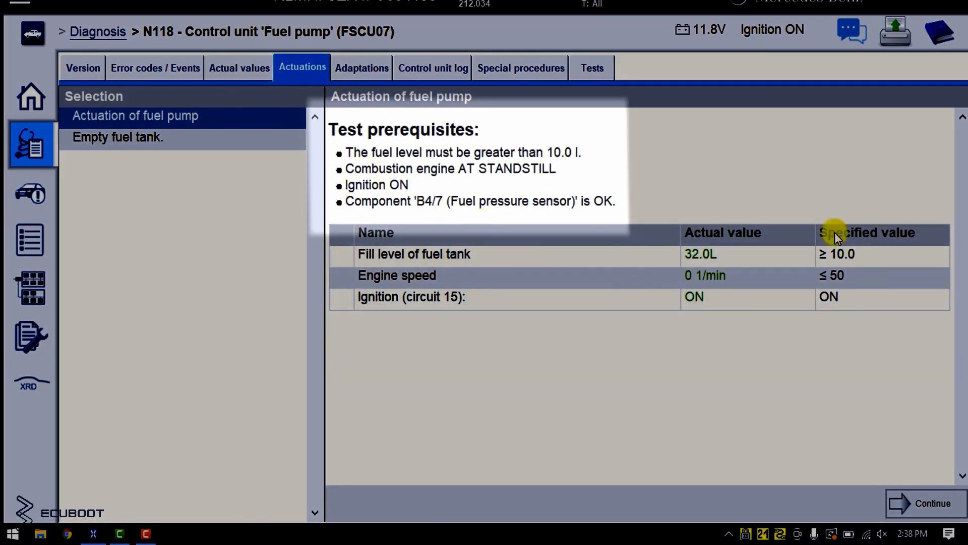
mouse_move(501, 235)
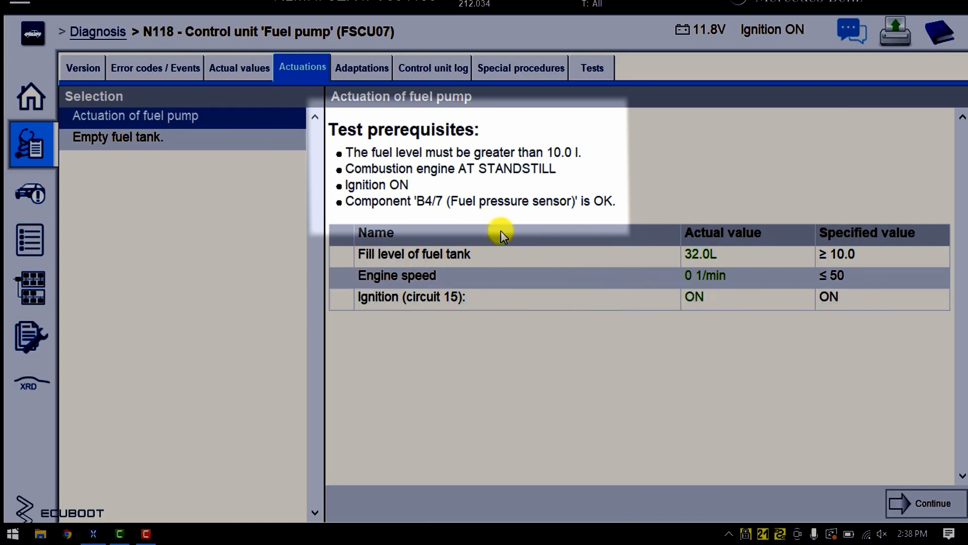
mouse_move(265, 169)
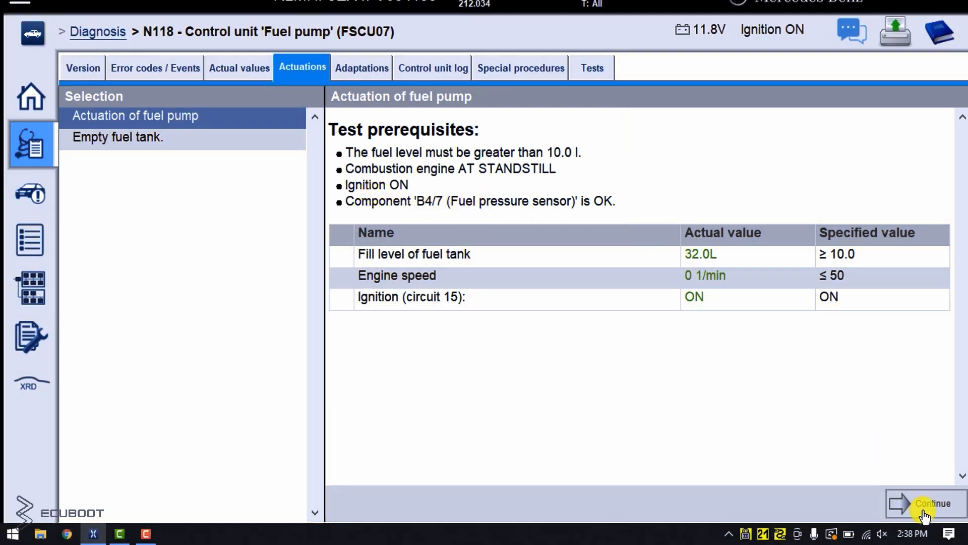
Continue past prerequisites, switch the fuel pump on (0.74 A, 3.50 V), then off again
left_click(924, 502)
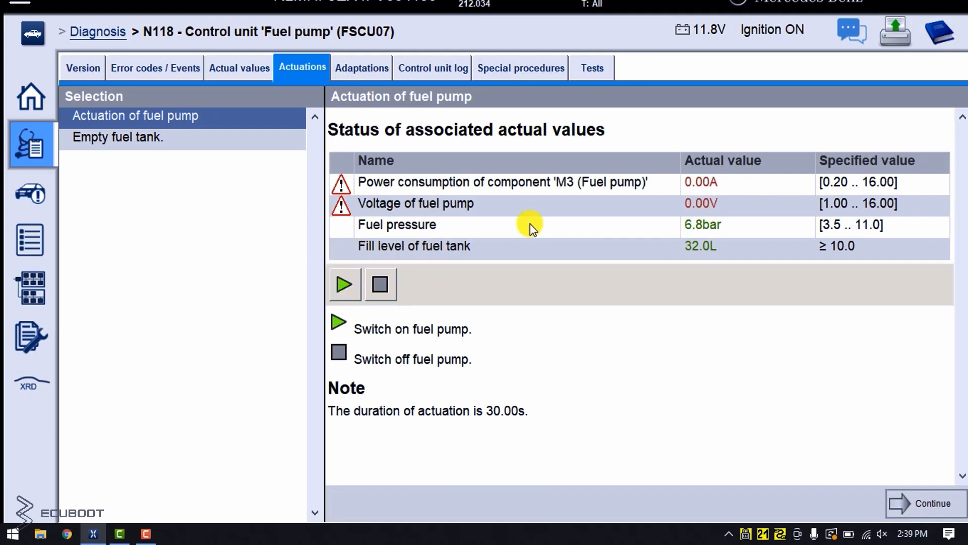
mouse_move(345, 285)
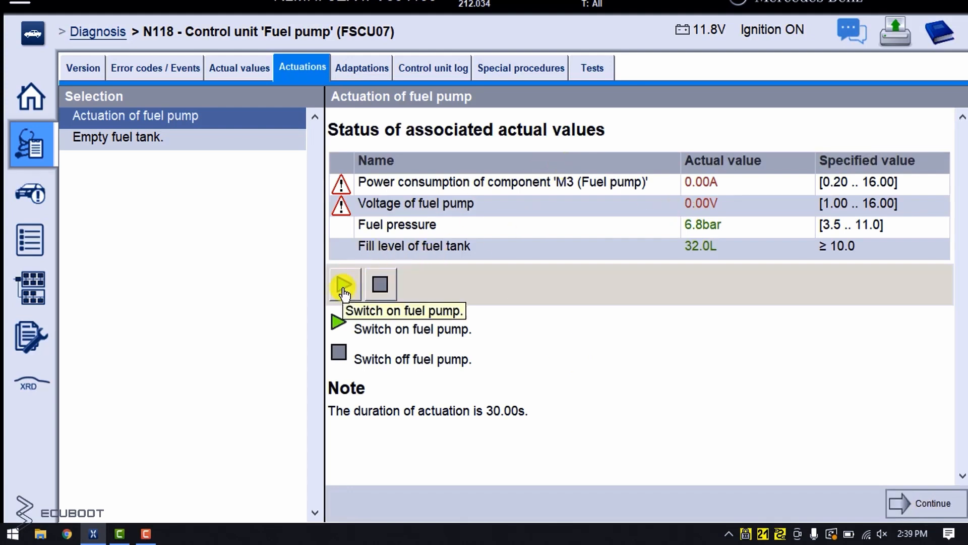
left_click(344, 285)
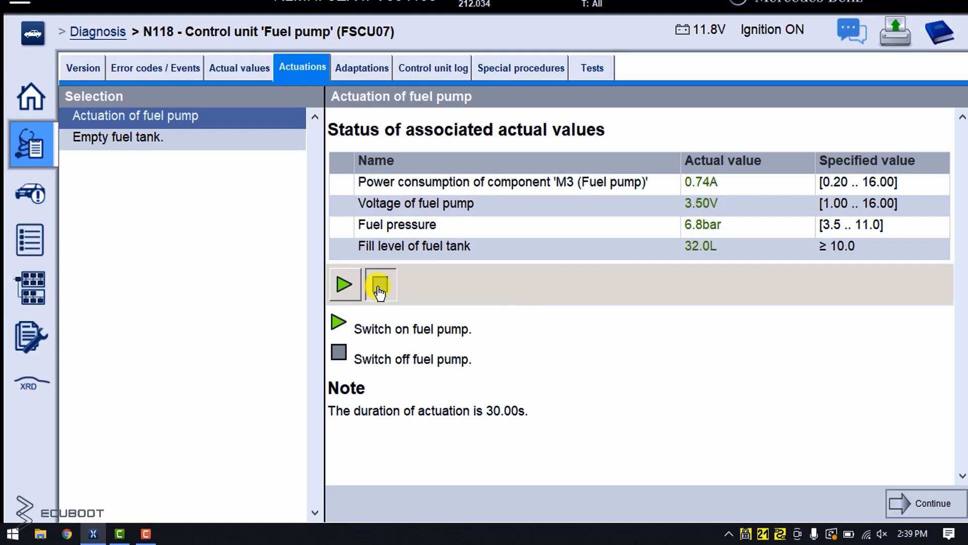
left_click(380, 285)
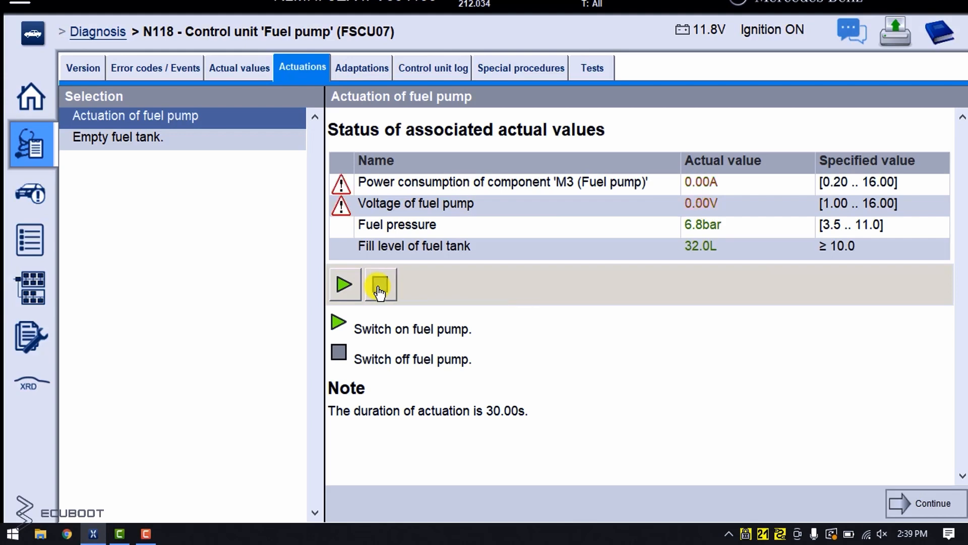